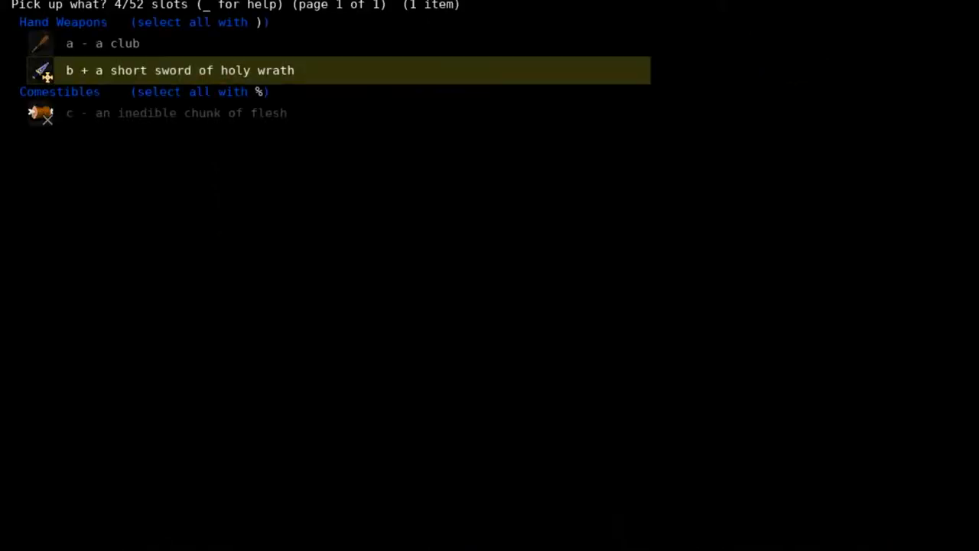
# - Pick up the short sword of holy wrath and return to the corridor
pyautogui.click(181, 71)
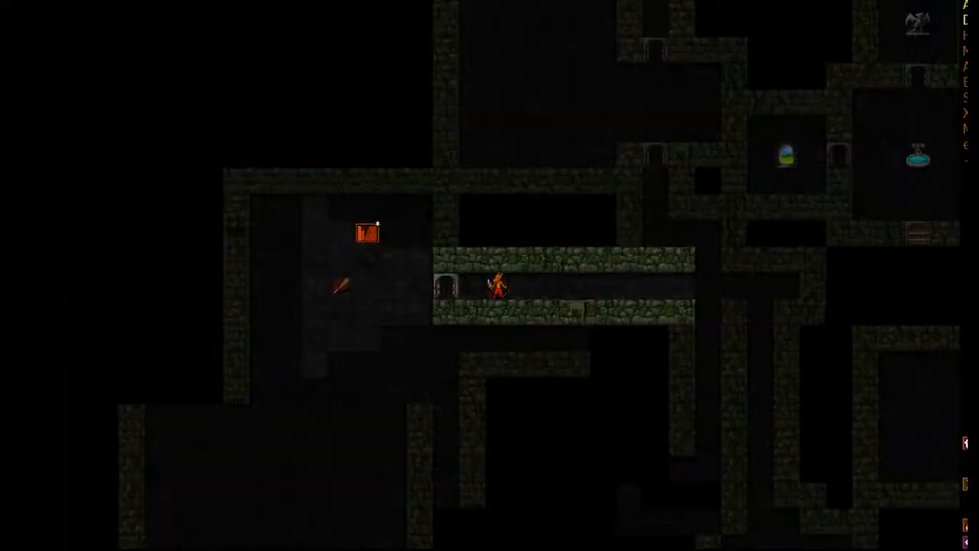
pyautogui.press('d')
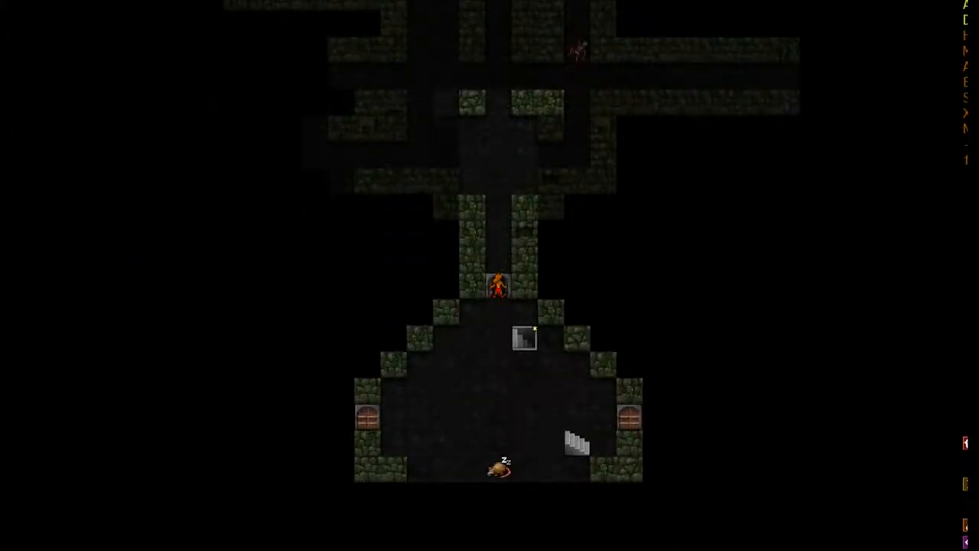
# - Walk south toward the chamber with the staircases and two doors
pyautogui.press('down')
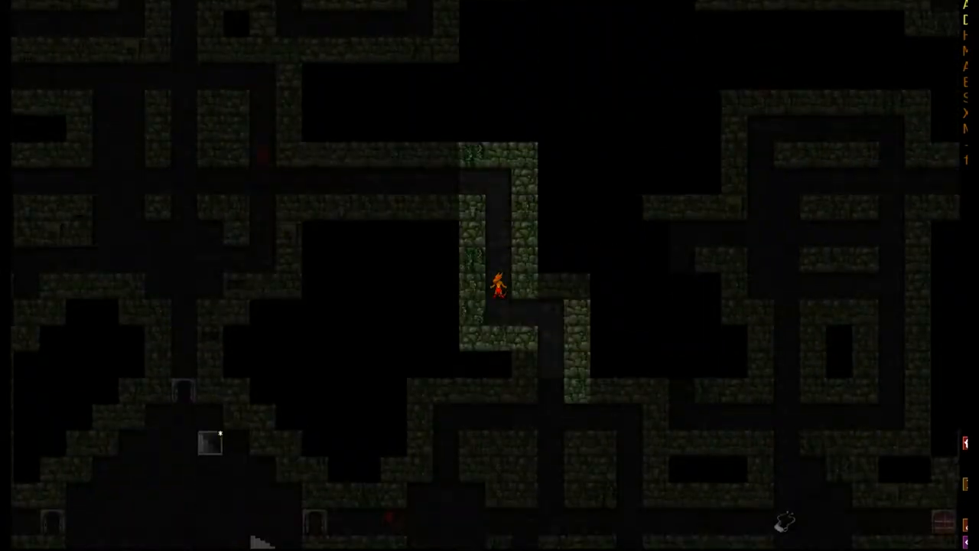
# - Check the inventory of stones, boots, wand of disintegration, scrolls and potions
pyautogui.press('i')
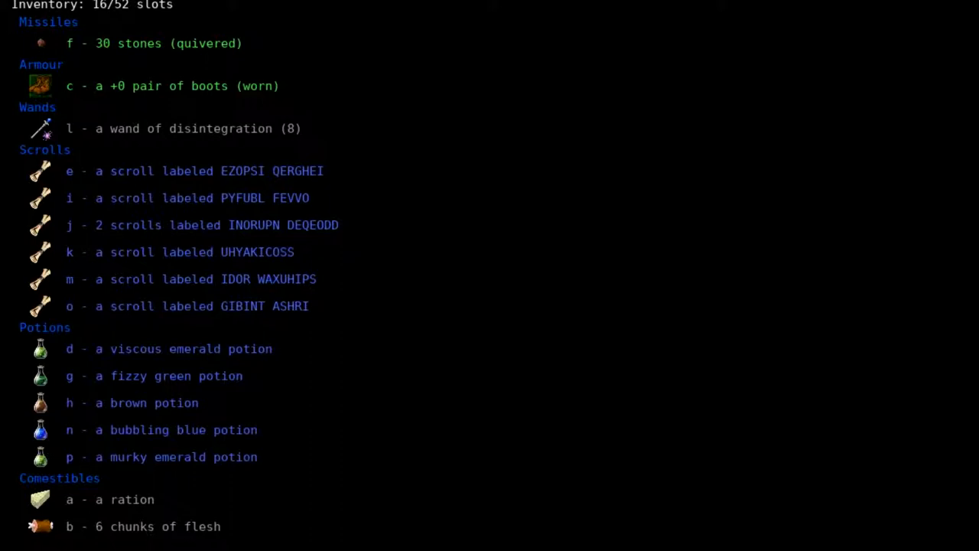
pyautogui.press('Escape')
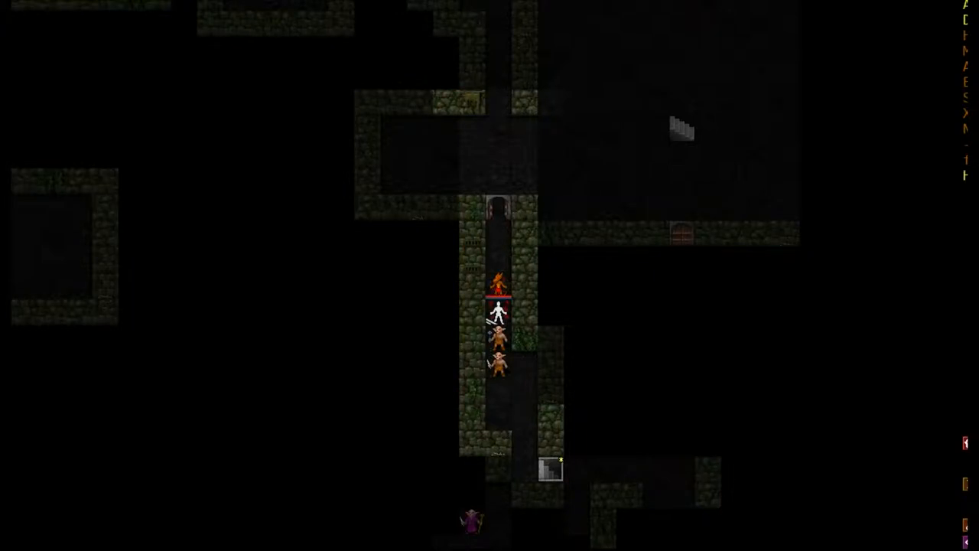
# - Quaff a potion, then review the now-identified teleportation, magic mapping scrolls and haste potion
pyautogui.press('q')
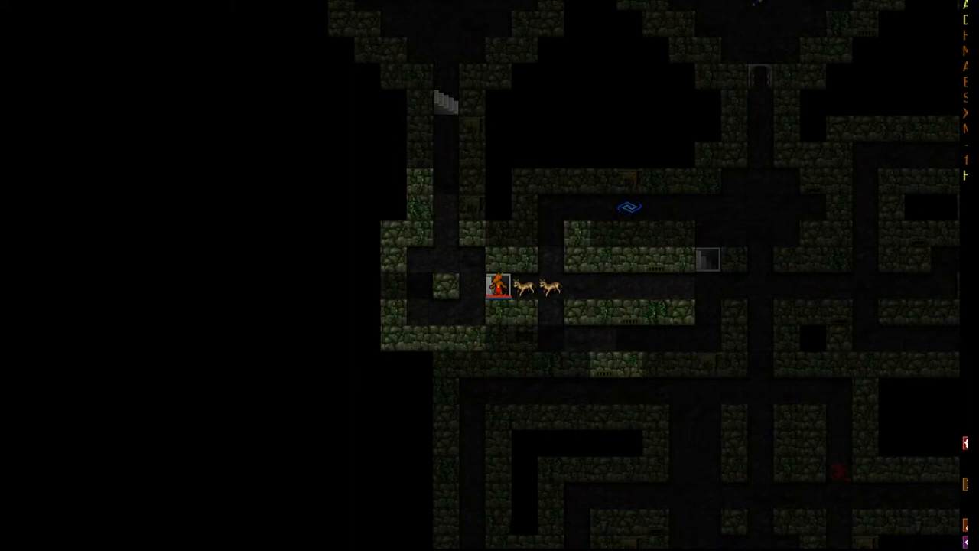
pyautogui.press('i')
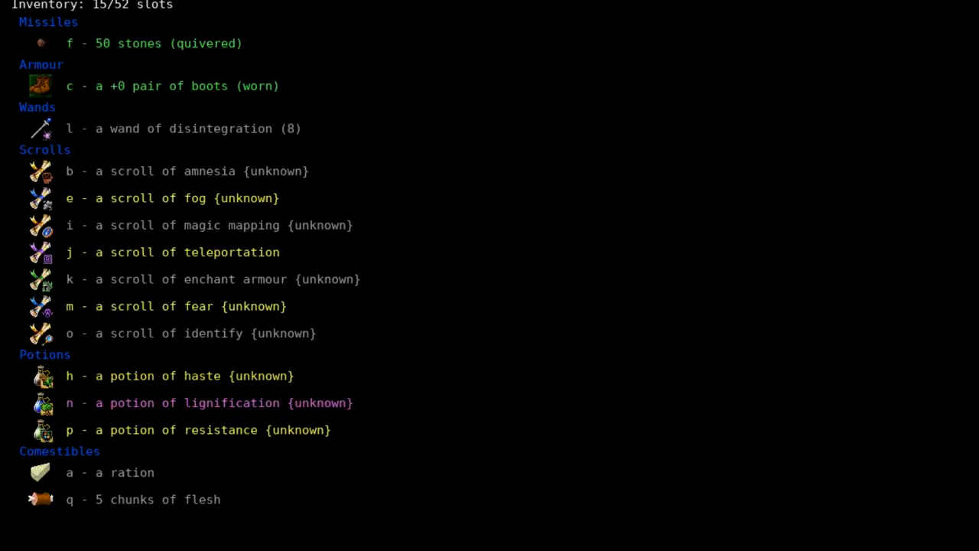